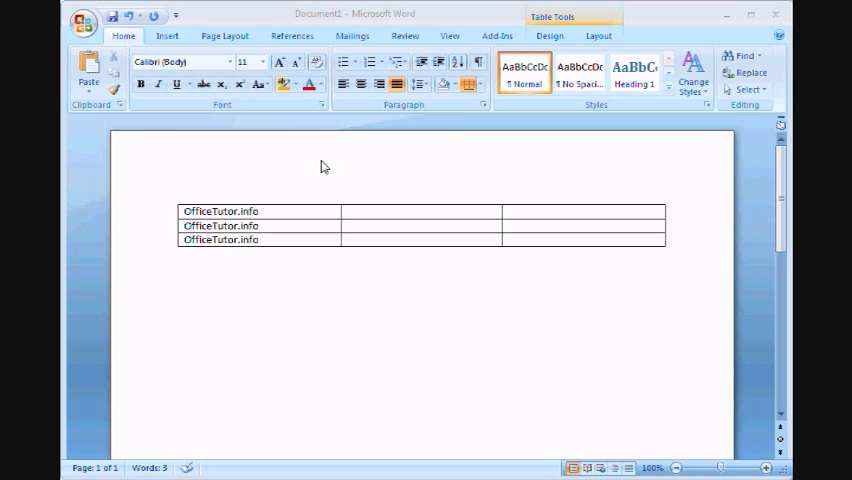
{"action": "mouse_move", "coordinate": [256, 210]}
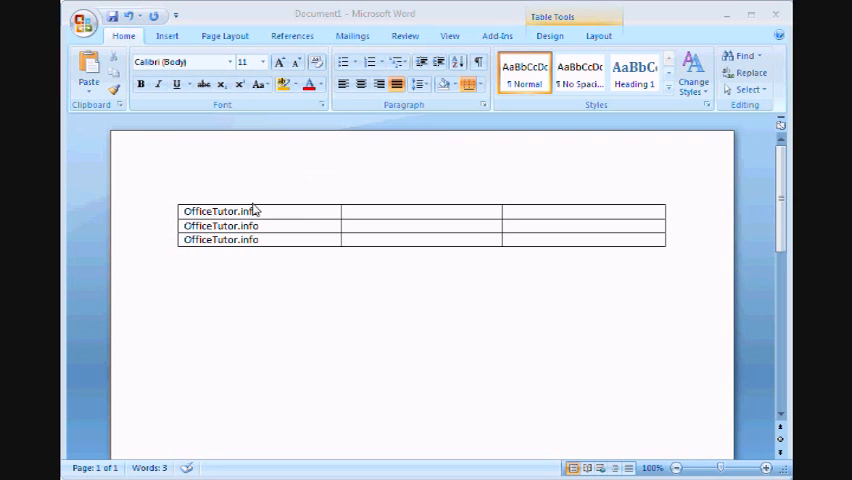
{"action": "mouse_move", "coordinate": [281, 227]}
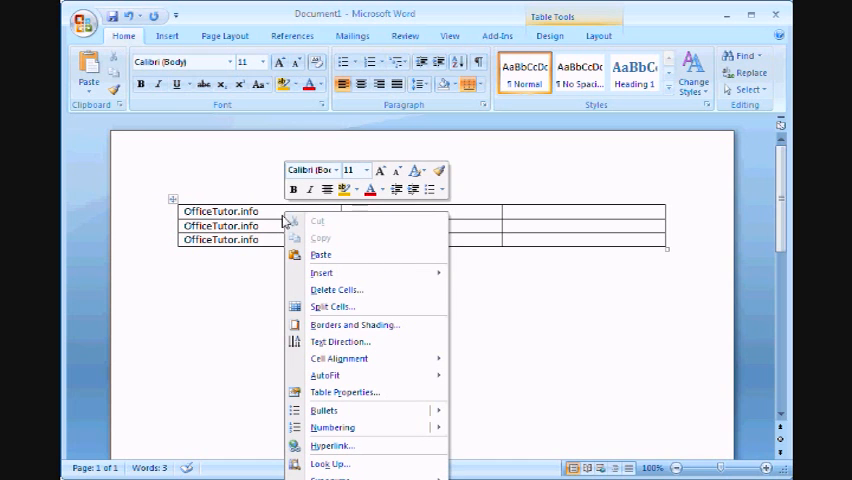
{"action": "mouse_move", "coordinate": [320, 255]}
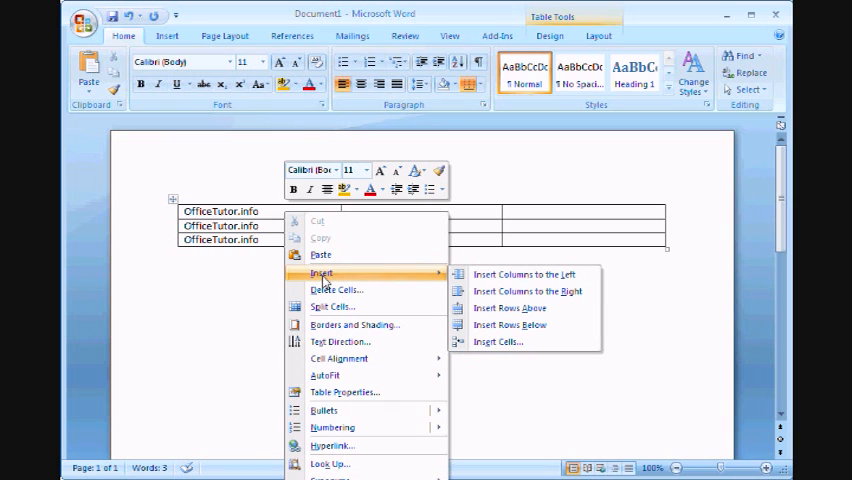
{"action": "mouse_move", "coordinate": [340, 280]}
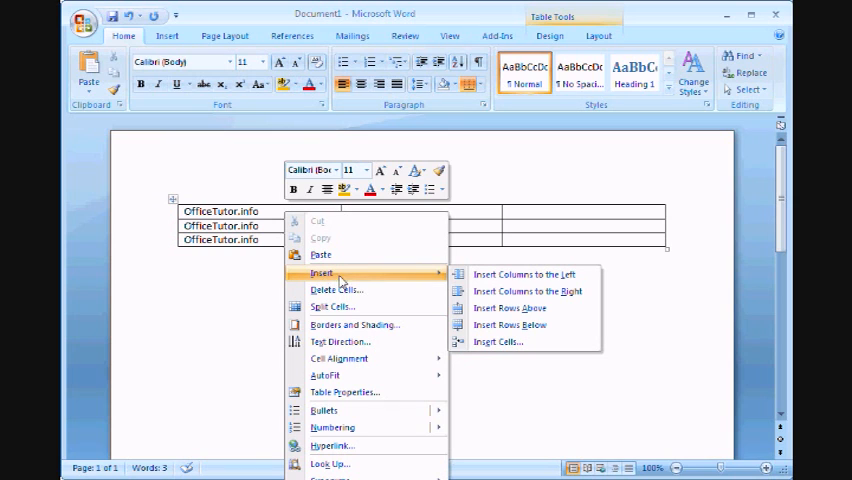
{"action": "mouse_move", "coordinate": [523, 274]}
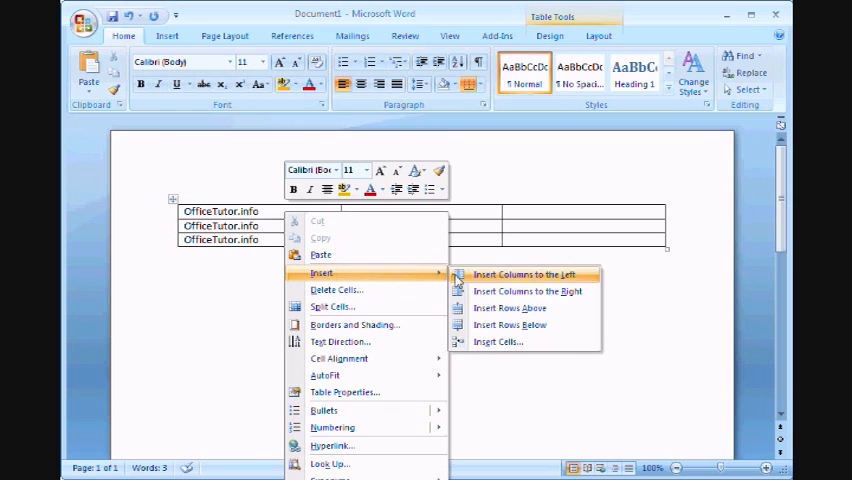
{"action": "mouse_move", "coordinate": [510, 324]}
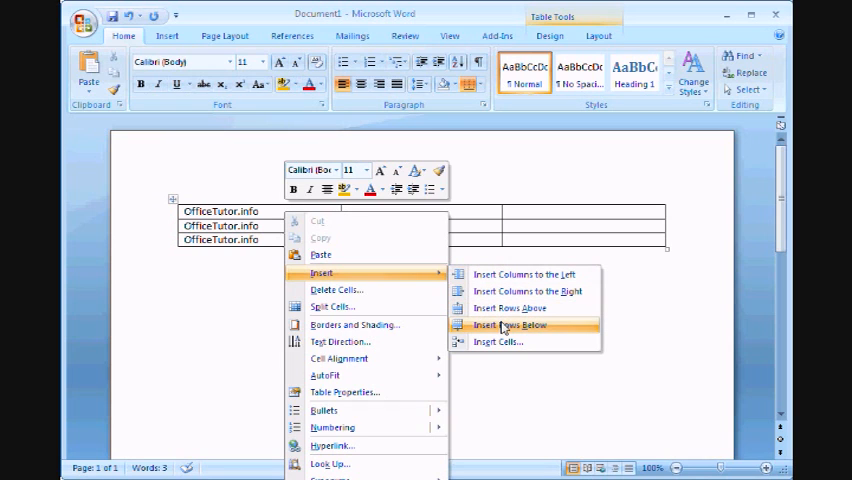
{"action": "mouse_move", "coordinate": [509, 308]}
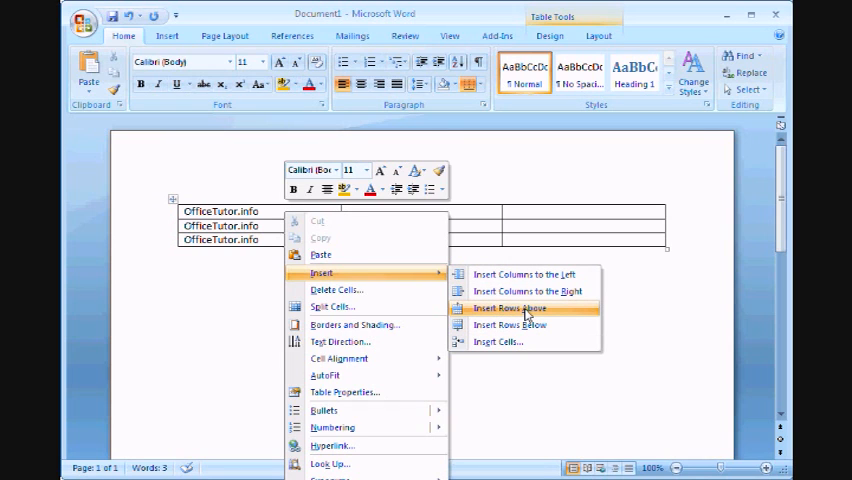
{"action": "mouse_move", "coordinate": [510, 325]}
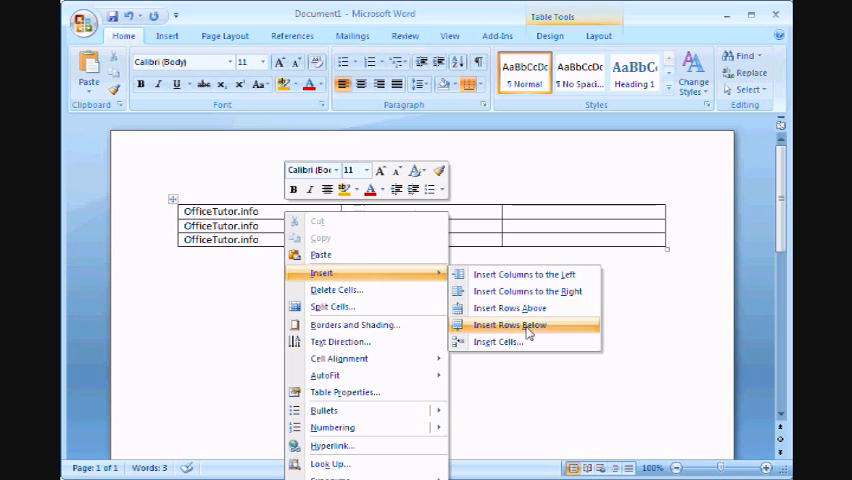
Choose Insert Rows Below from the first row's right-click Insert submenu.
{"action": "left_click", "coordinate": [508, 325]}
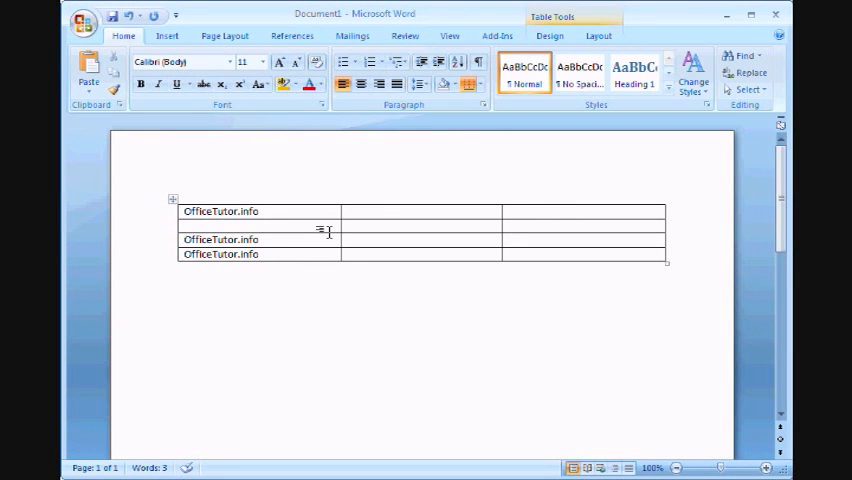
Place the cursor in the first cell of the new blank second row.
{"action": "left_click", "coordinate": [220, 226]}
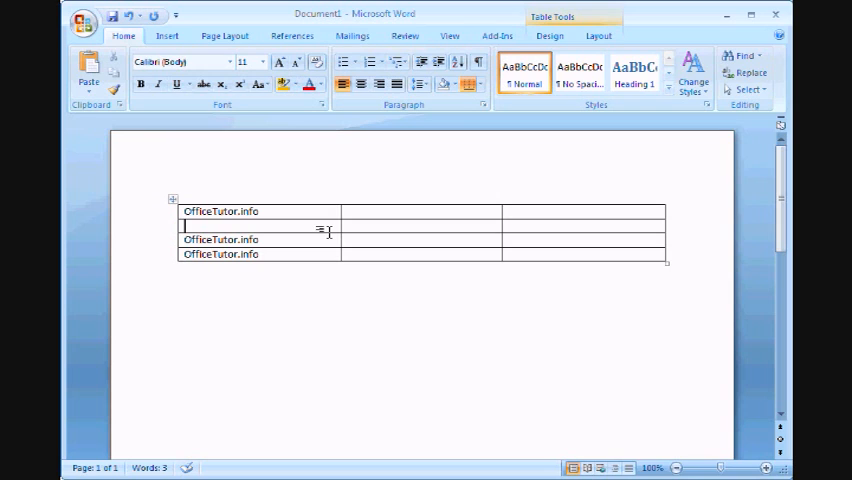